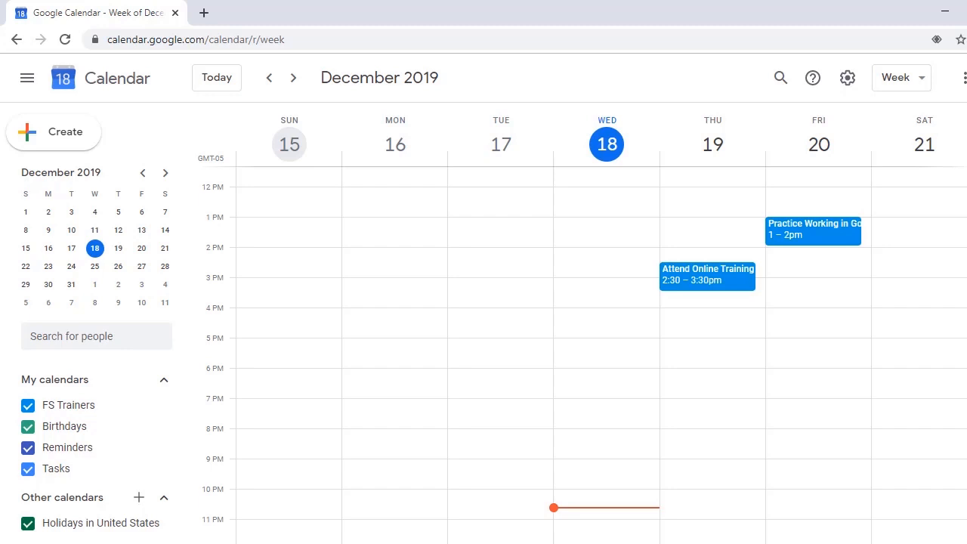
Step: Switch the calendar through Day, Week, Month, 4-day and Schedule layouts, ending on the 2019 Year view
{"action": "key", "text": "Insert+z"}
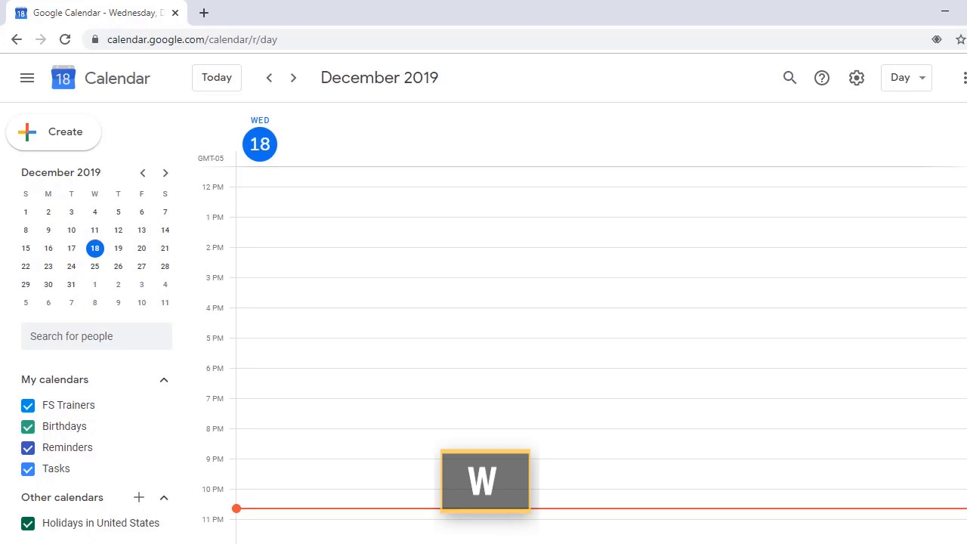
{"action": "left_click", "coordinate": [901, 78]}
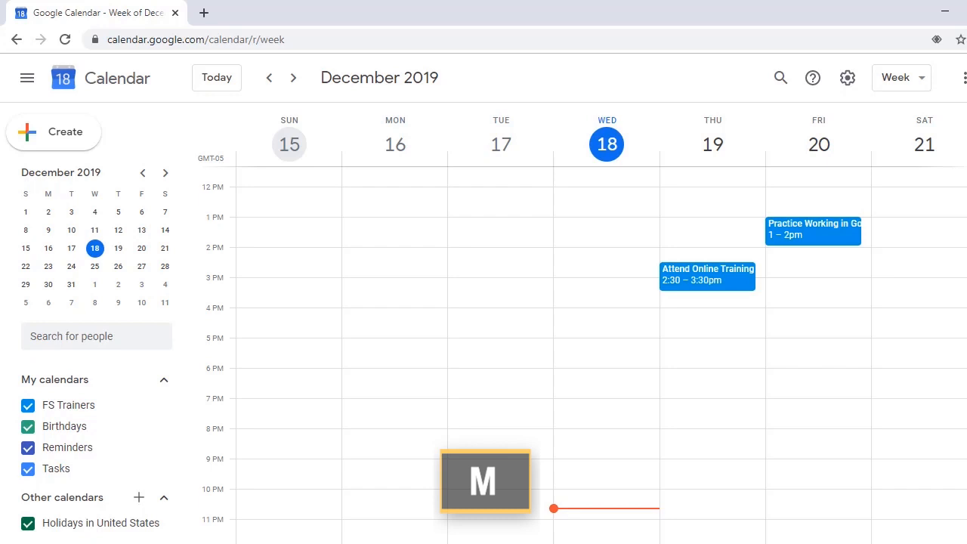
{"action": "left_click", "coordinate": [901, 77]}
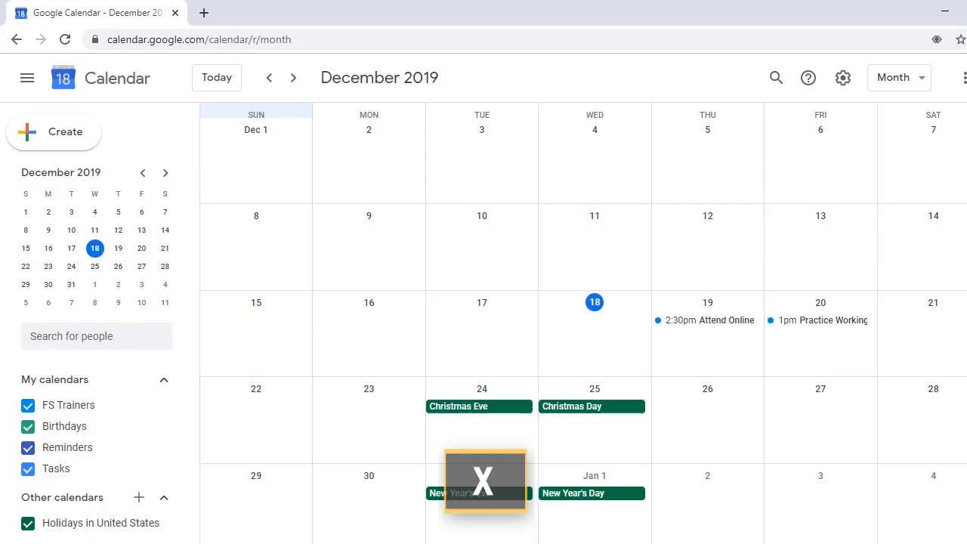
{"action": "left_click", "coordinate": [899, 78]}
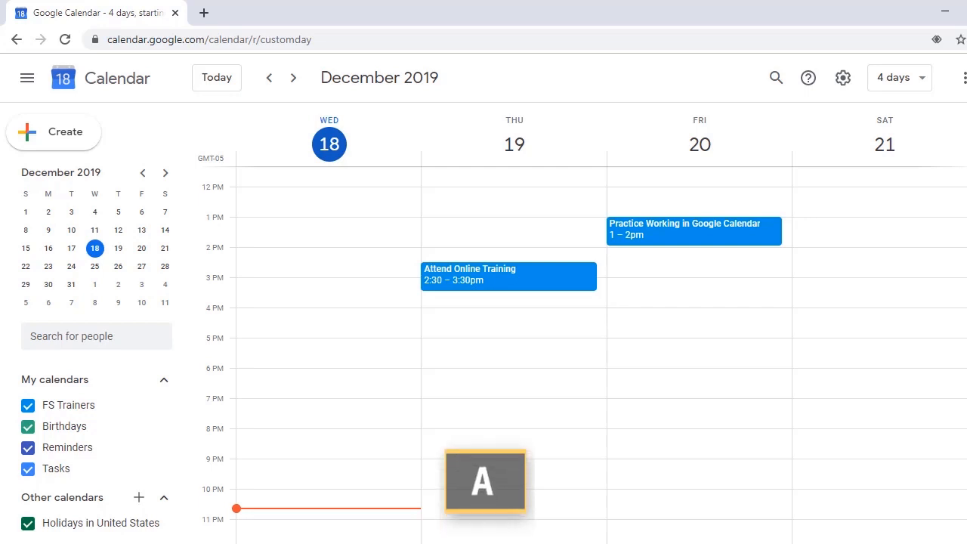
{"action": "left_click", "coordinate": [898, 79]}
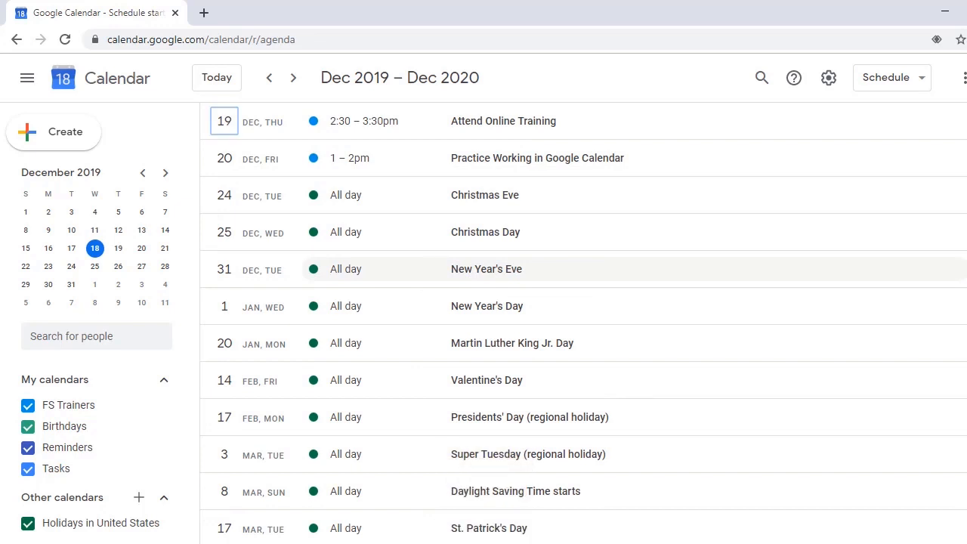
{"action": "key", "text": "y"}
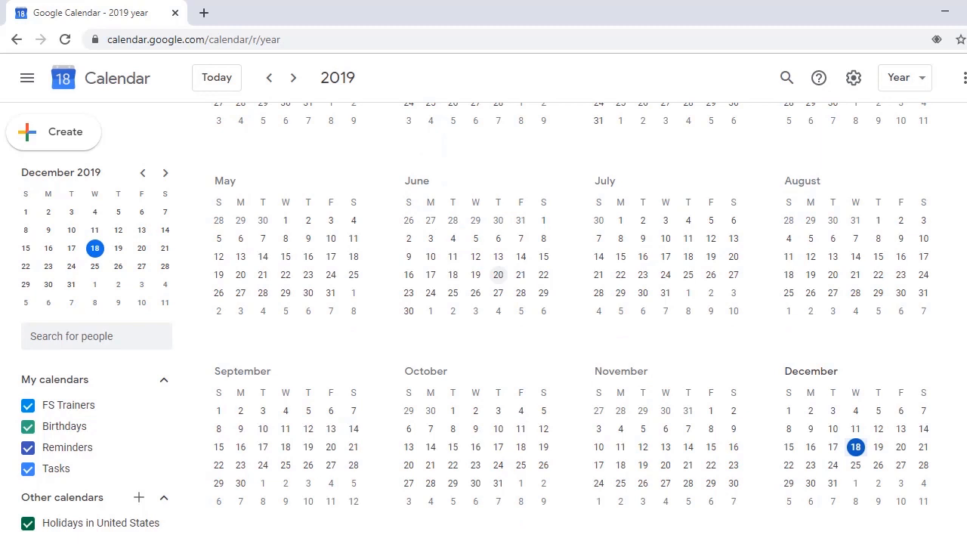
Step: Return to the Schedule list of upcoming events for Dec 2019 – Dec 2020
{"action": "key", "text": "Down"}
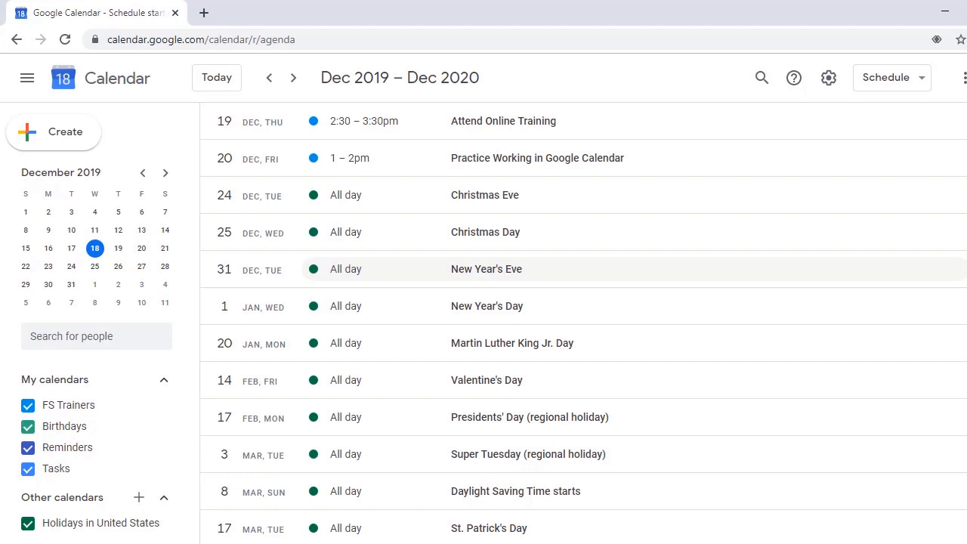
{"action": "left_click", "coordinate": [538, 159]}
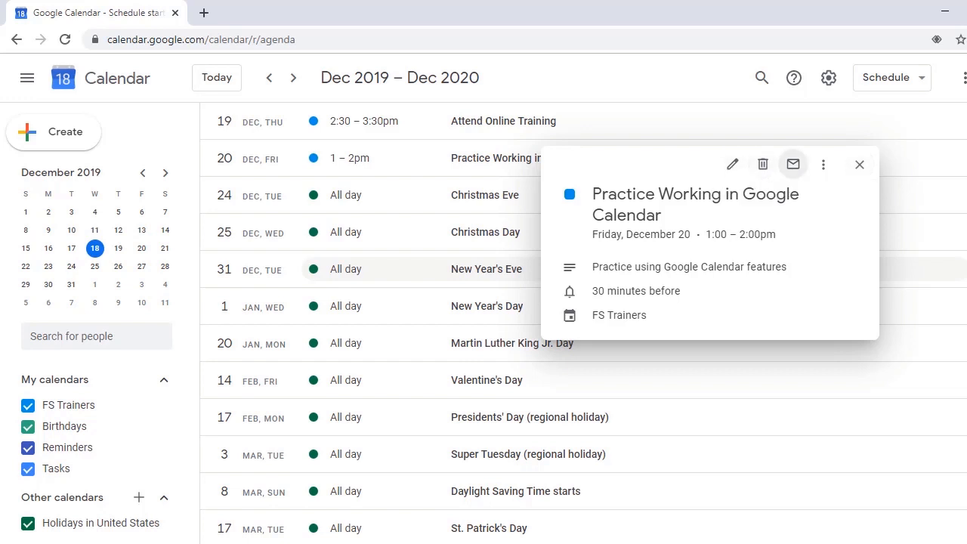
{"action": "mouse_move", "coordinate": [823, 163]}
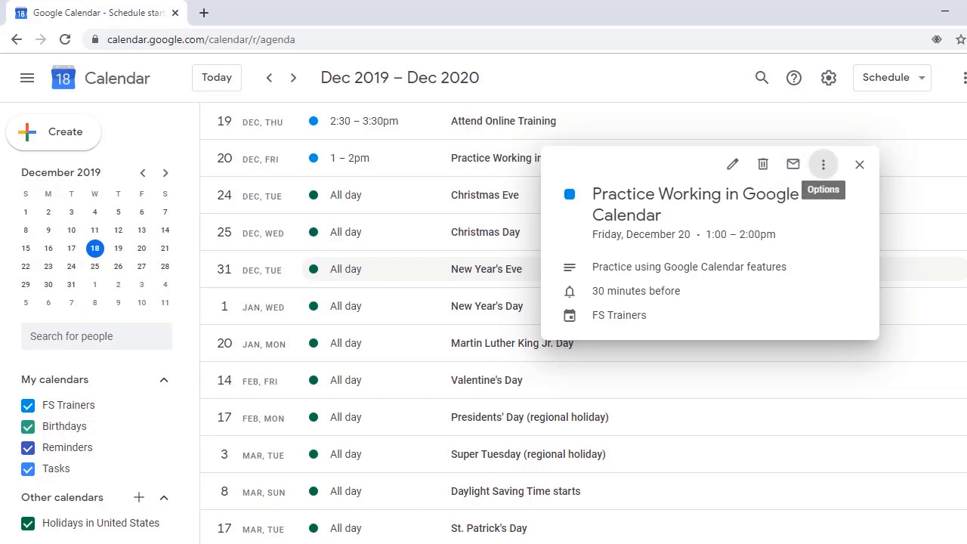
{"action": "mouse_move", "coordinate": [860, 163]}
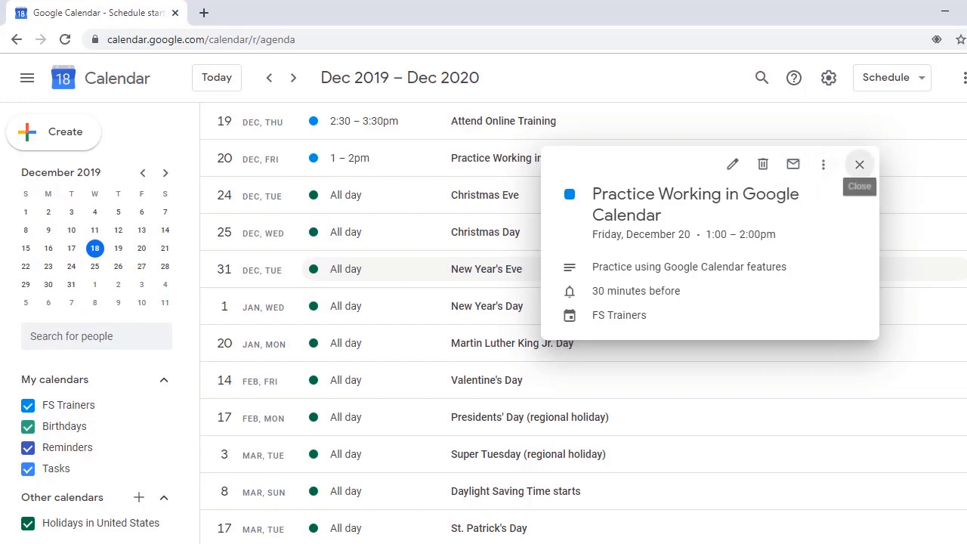
{"action": "mouse_move", "coordinate": [860, 164]}
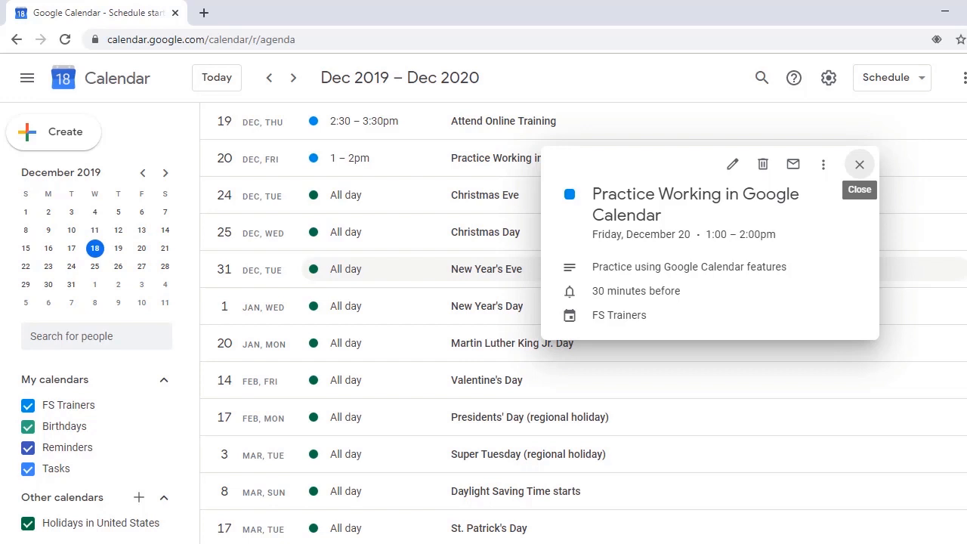
{"action": "left_click", "coordinate": [859, 163]}
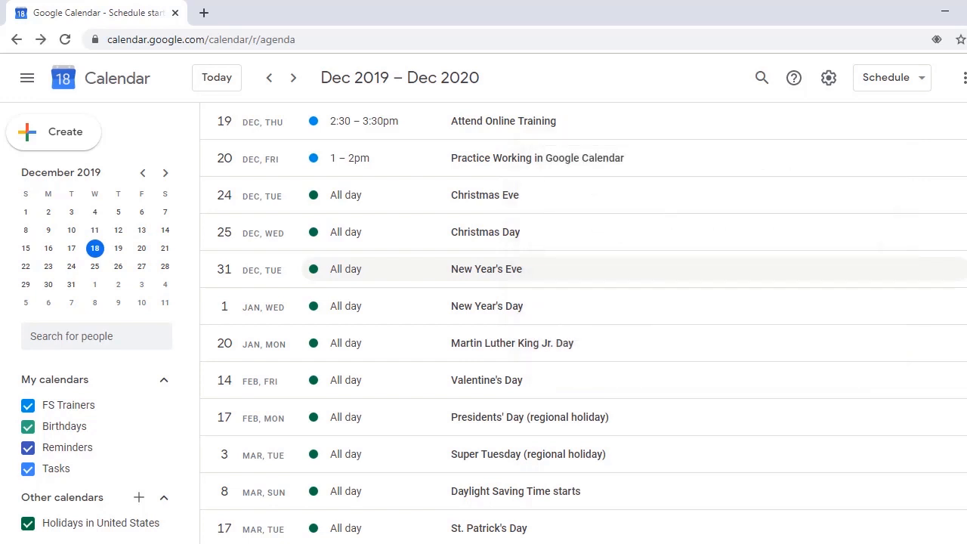